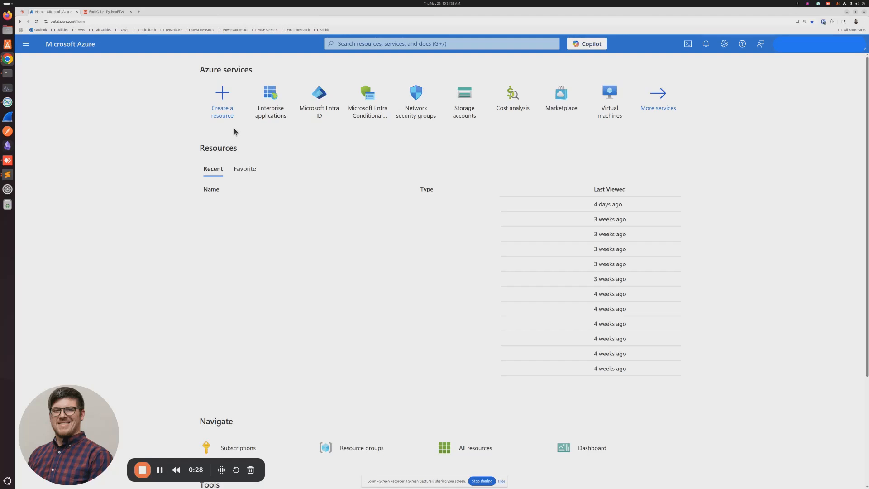
{"action": "mouse_move", "coordinate": [271, 102]}
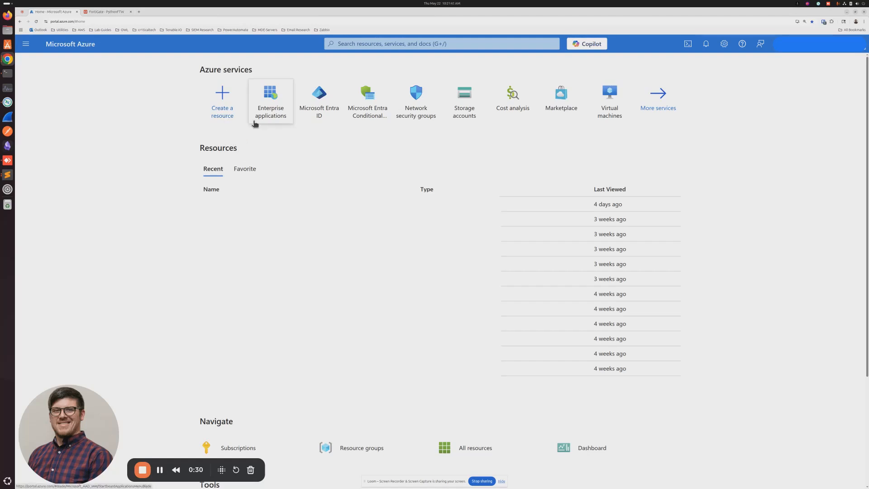
{"action": "mouse_move", "coordinate": [181, 68]}
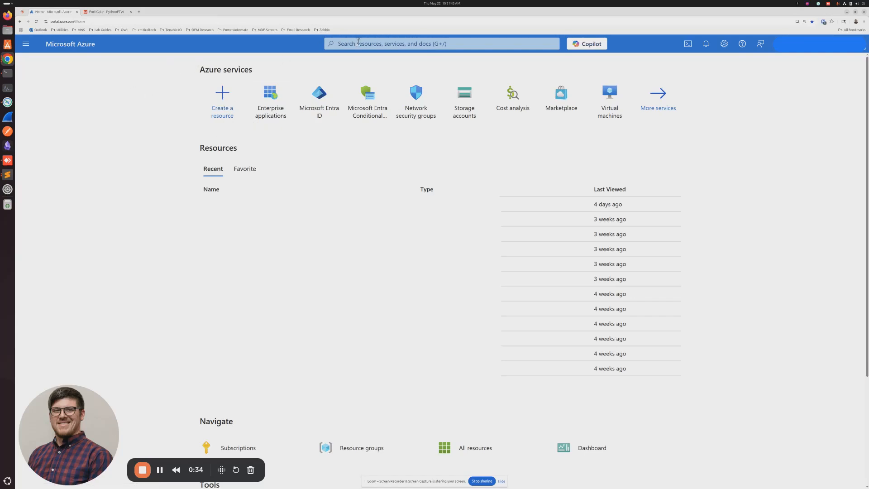
Search the portal for 'con' and go to Microsoft Entra Conditional Access.
{"action": "left_click", "coordinate": [442, 43]}
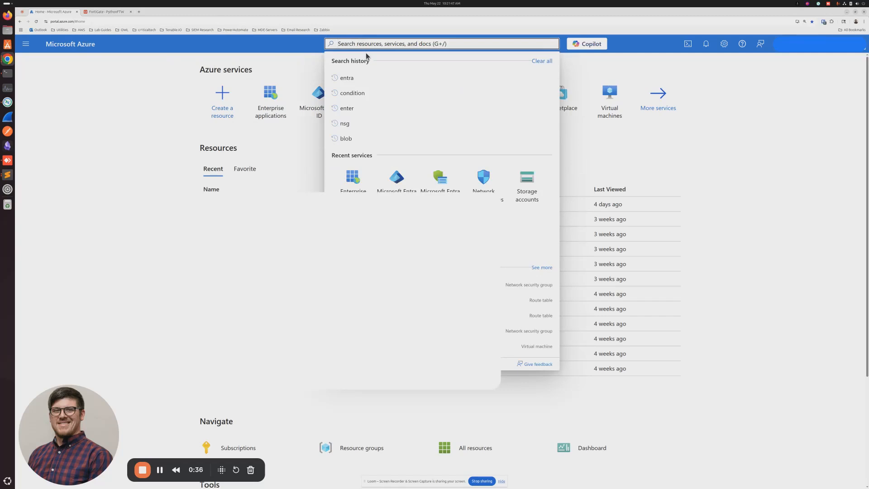
{"action": "type", "text": "condition"}
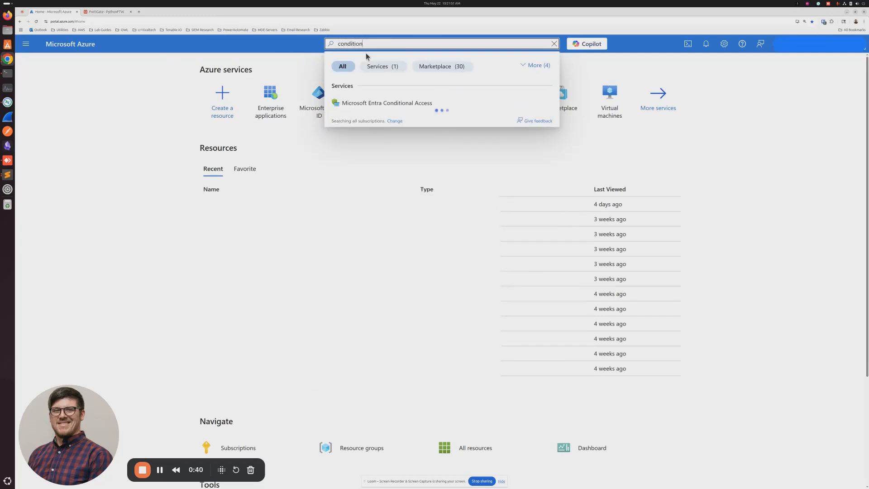
{"action": "left_click", "coordinate": [387, 103]}
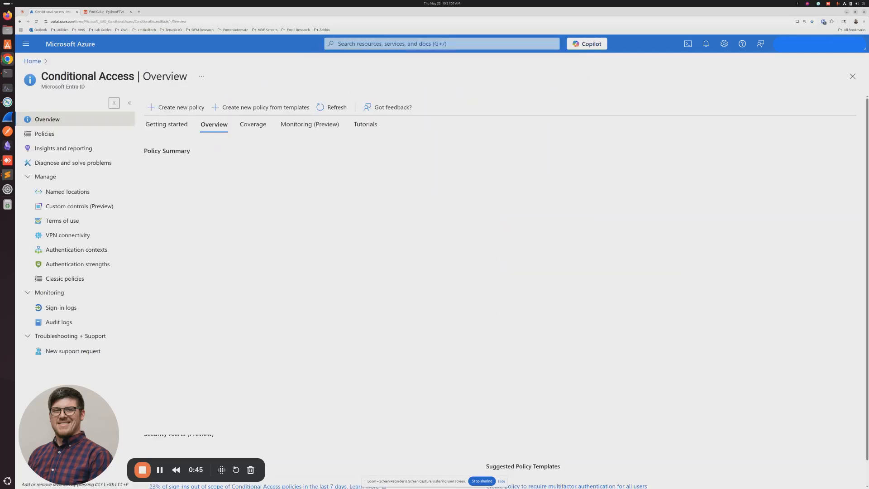
From the Policies list, start a blank new Conditional Access policy.
{"action": "left_click", "coordinate": [44, 134]}
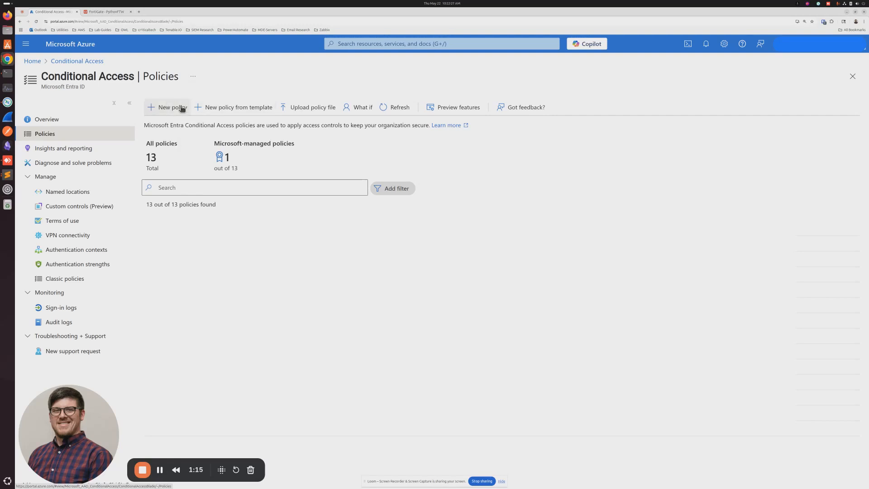
{"action": "mouse_move", "coordinate": [165, 111]}
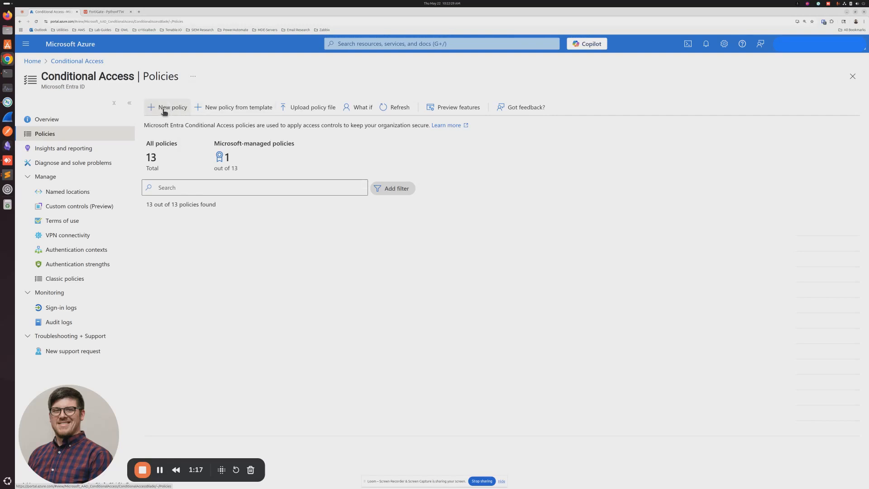
{"action": "left_click", "coordinate": [171, 106]}
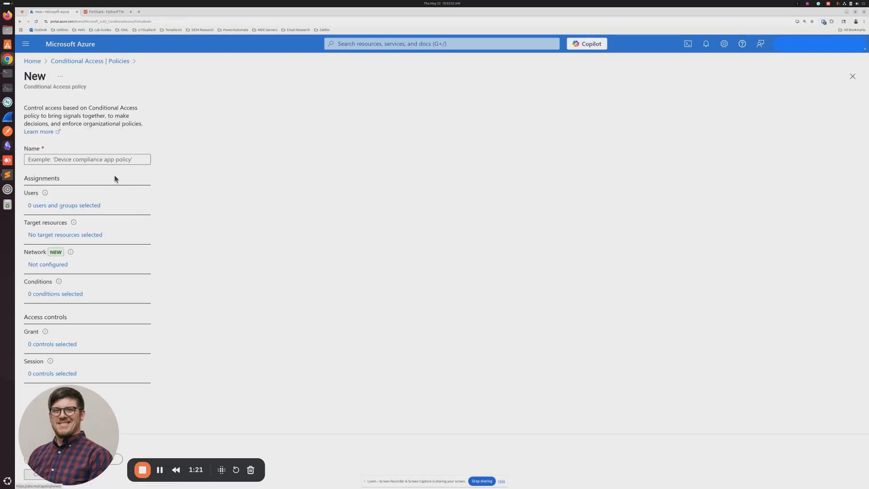
Enter FG-VPN-FORCE-2FA as the policy name.
{"action": "left_click", "coordinate": [86, 160]}
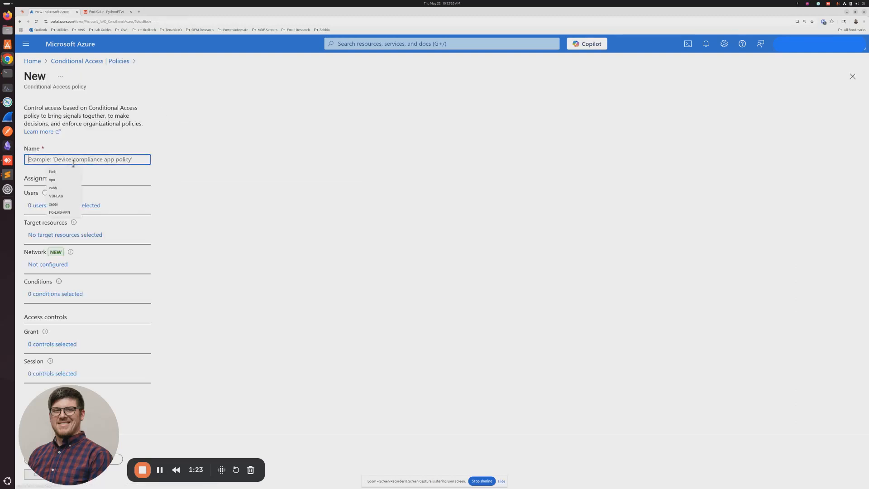
{"action": "type", "text": "FG-"}
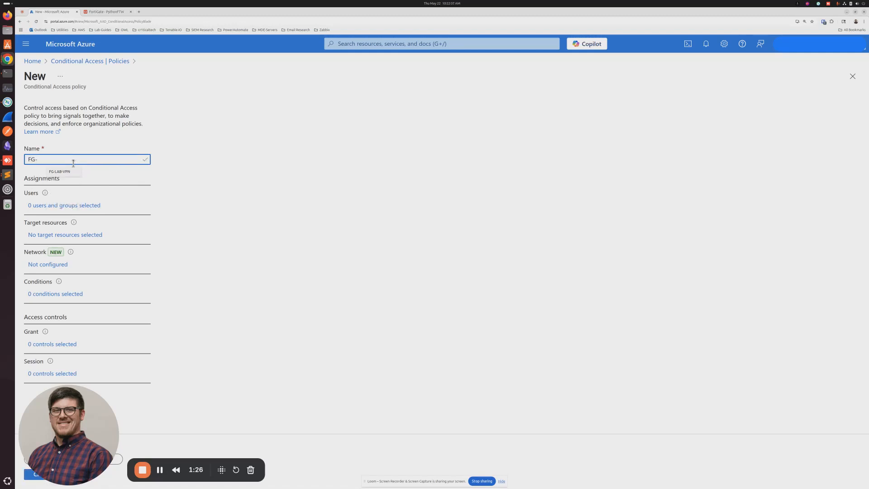
{"action": "type", "text": "VPN-FORCE-"}
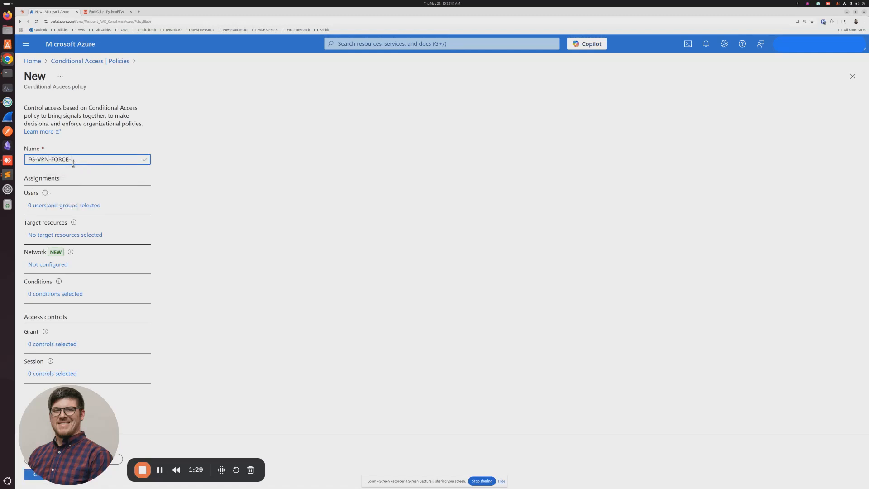
{"action": "type", "text": "2FA"}
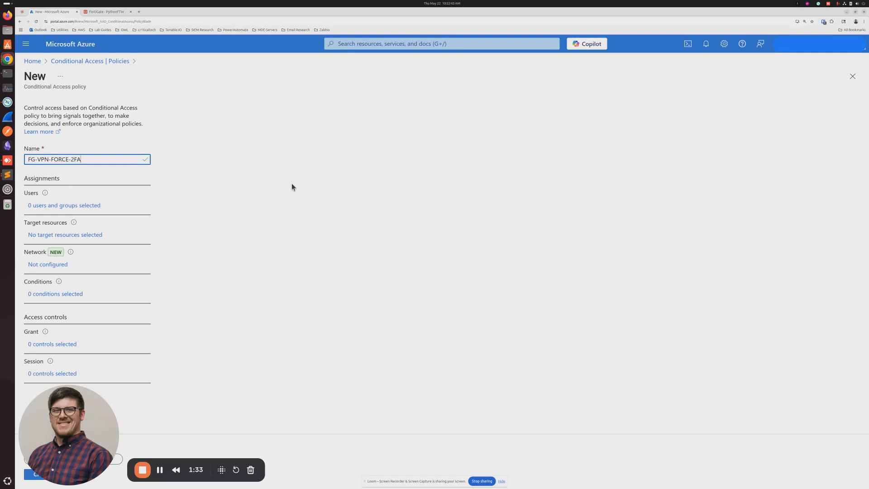
{"action": "mouse_move", "coordinate": [86, 232]}
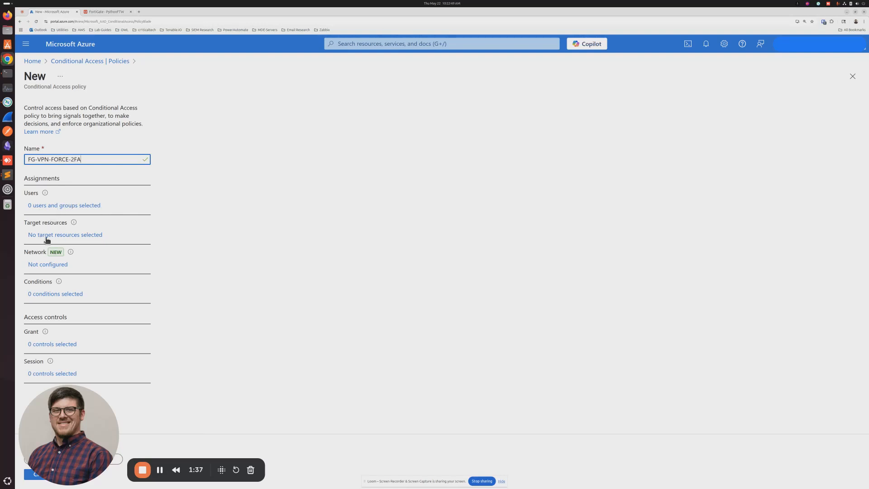
{"action": "mouse_move", "coordinate": [39, 214]}
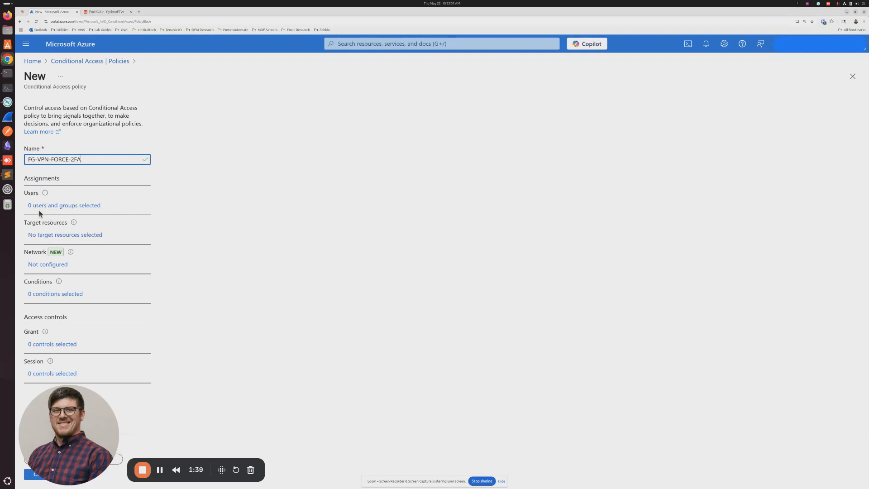
{"action": "mouse_move", "coordinate": [45, 258]}
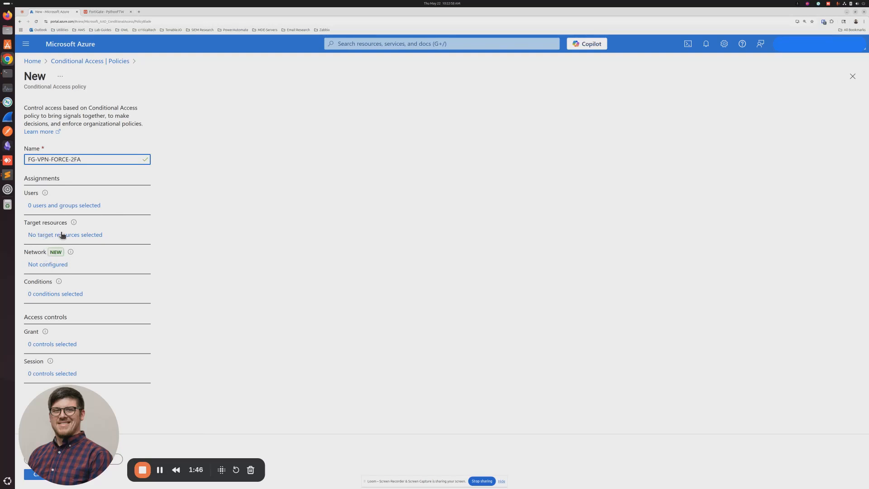
Under Target resources, select the LAB-VPN application (found via 'lab') as the included resource.
{"action": "left_click", "coordinate": [64, 235]}
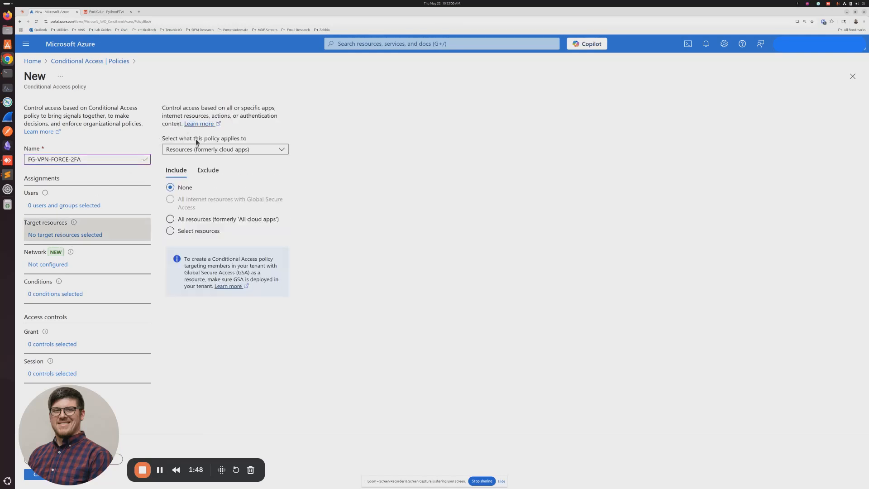
{"action": "left_click", "coordinate": [170, 231]}
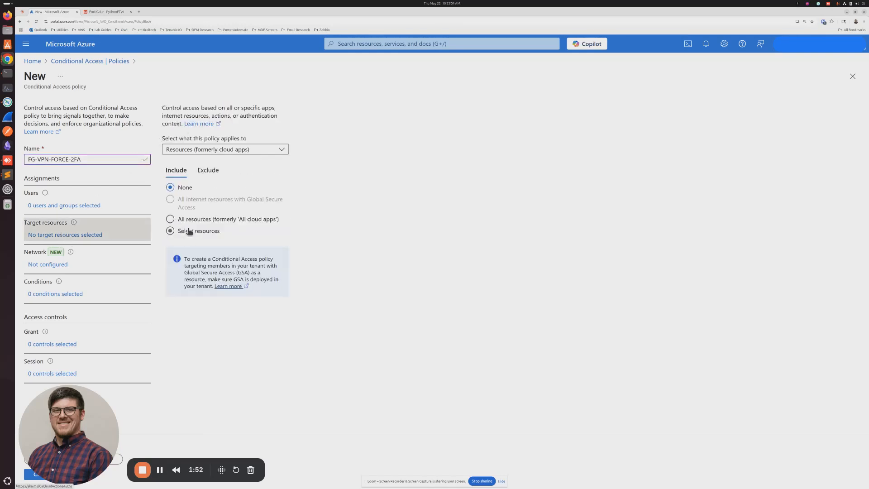
{"action": "left_click", "coordinate": [171, 231]}
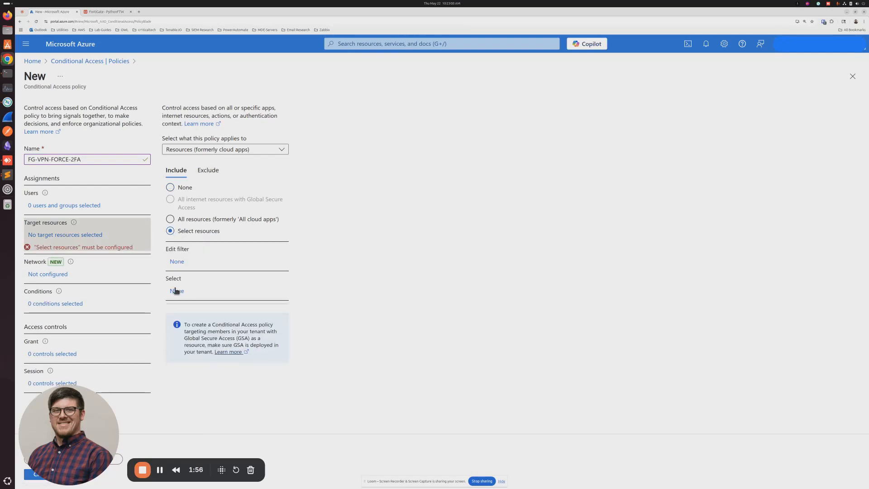
{"action": "mouse_move", "coordinate": [176, 293]}
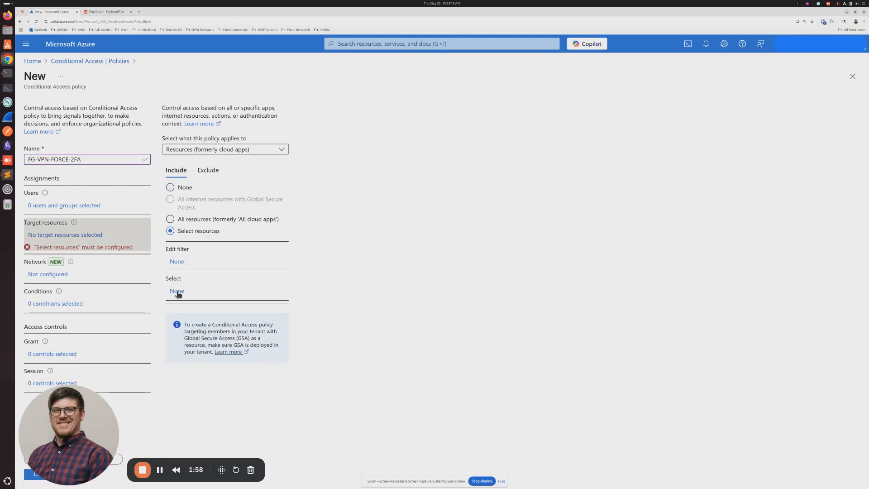
{"action": "left_click", "coordinate": [177, 291]}
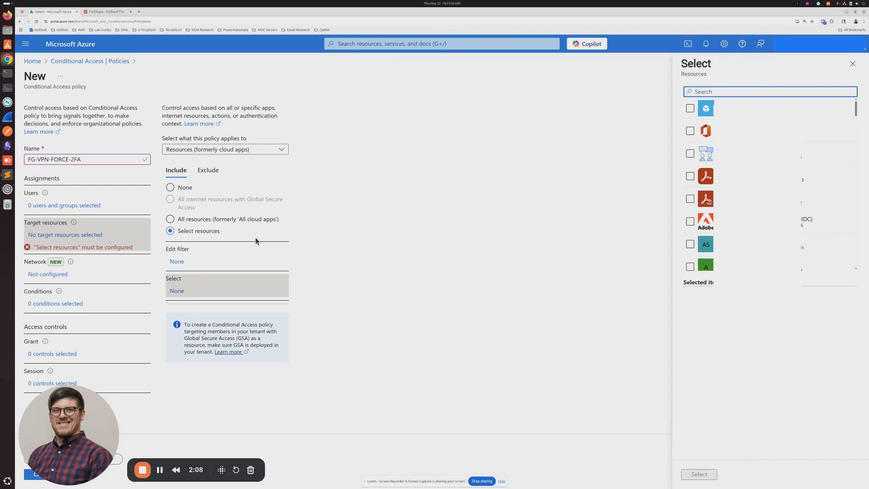
{"action": "type", "text": "lab"}
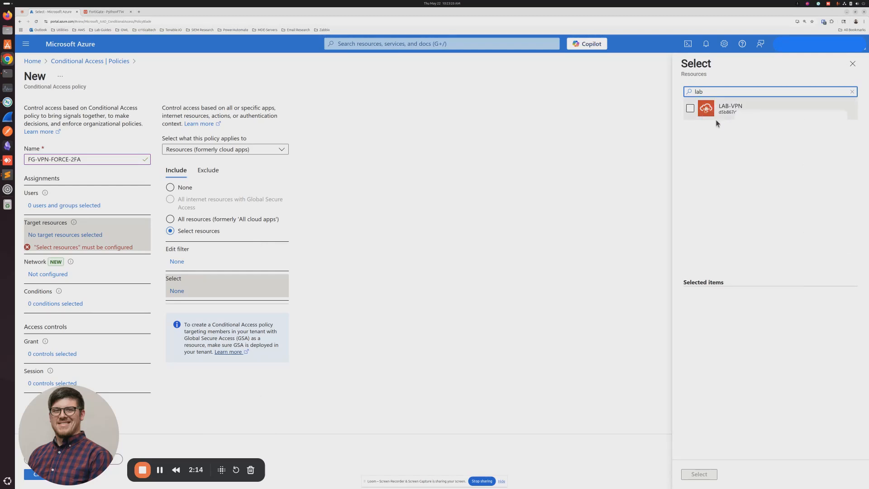
{"action": "left_click", "coordinate": [690, 107]}
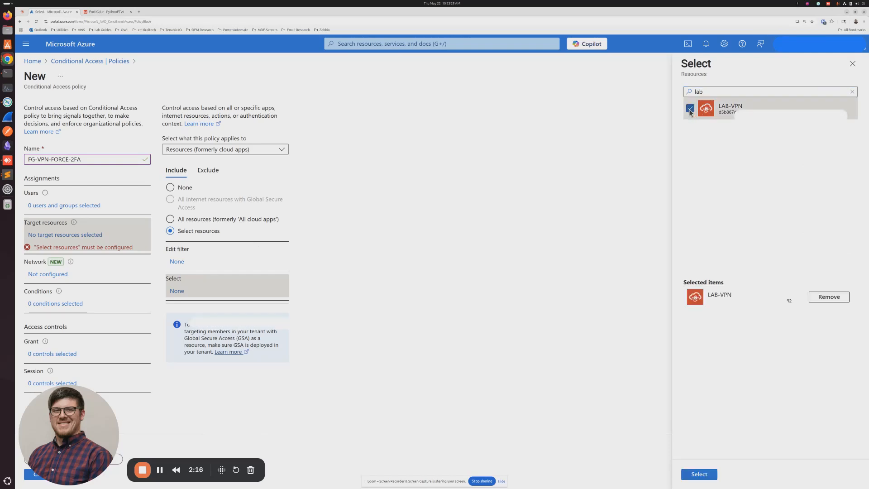
{"action": "left_click", "coordinate": [699, 473]}
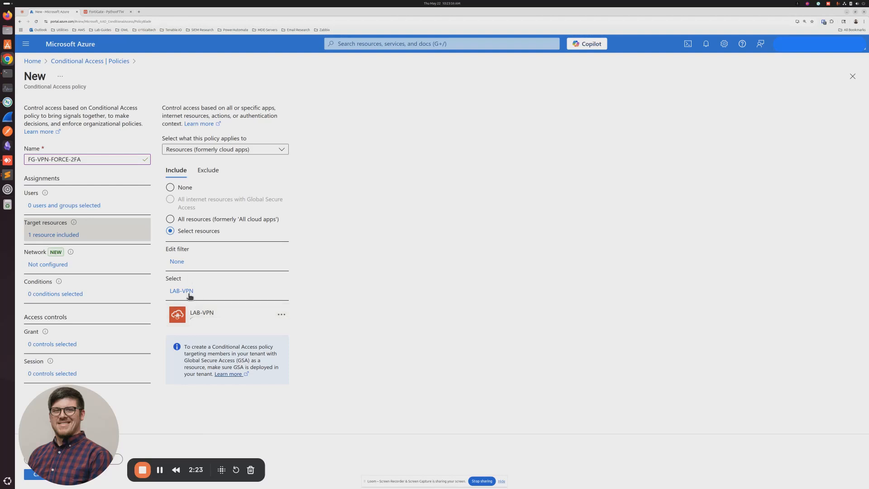
{"action": "mouse_move", "coordinate": [539, 482]}
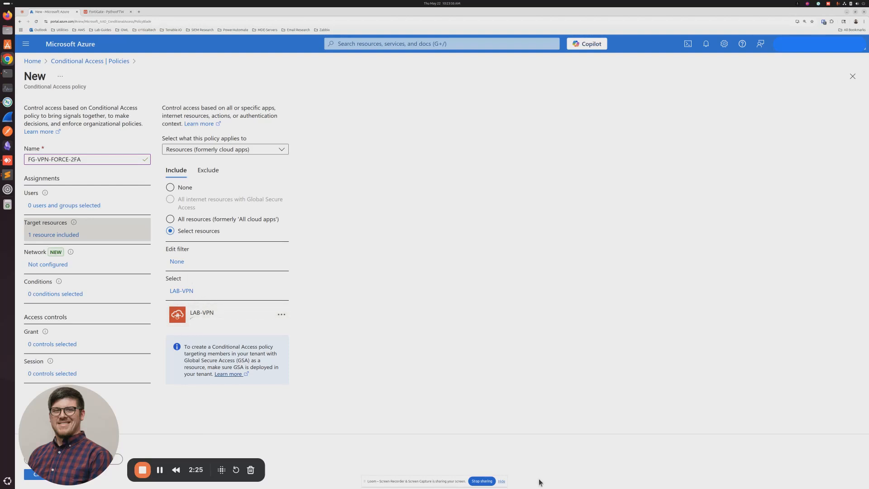
{"action": "mouse_move", "coordinate": [285, 478]}
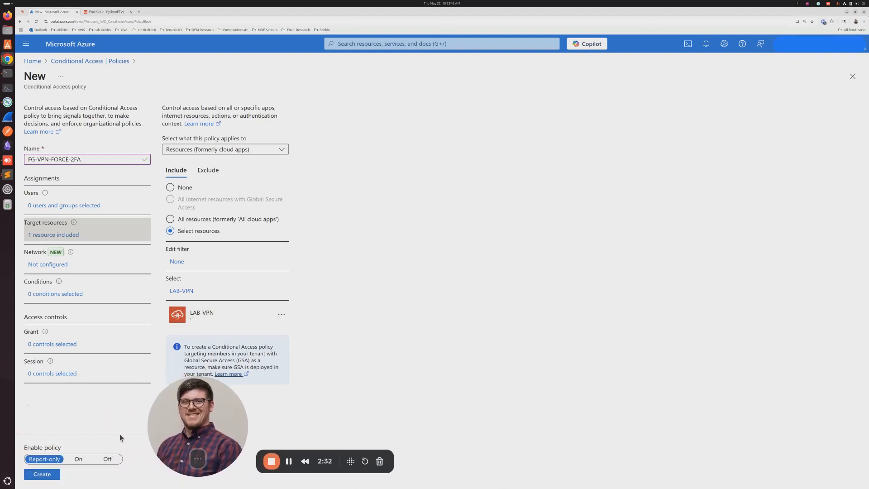
Set enforcement to On and require multifactor authentication as the grant control.
{"action": "left_click", "coordinate": [78, 459]}
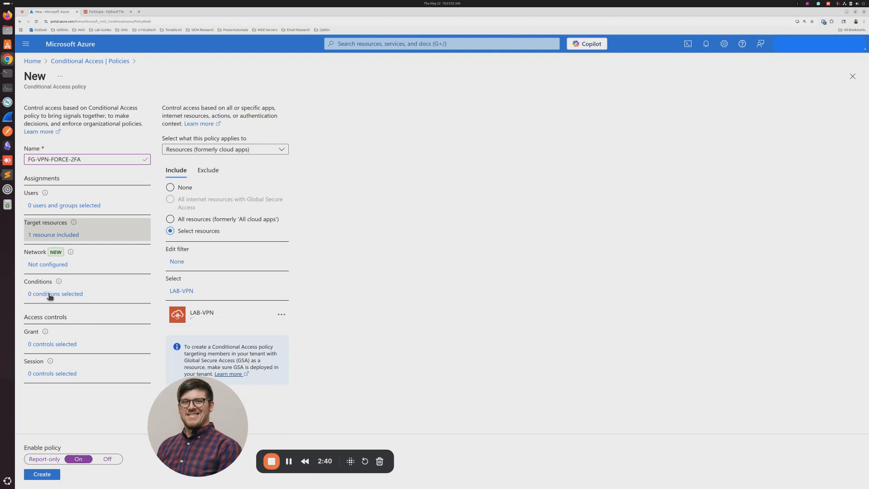
{"action": "mouse_move", "coordinate": [34, 332]}
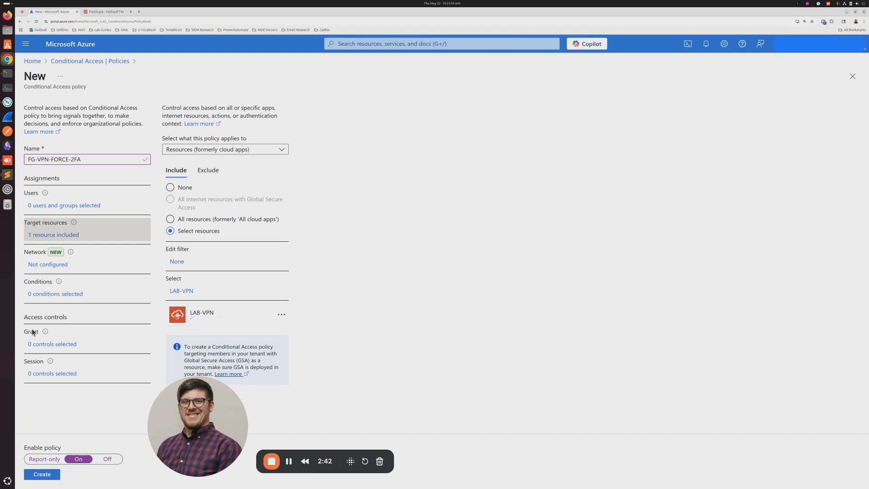
{"action": "mouse_move", "coordinate": [60, 347]}
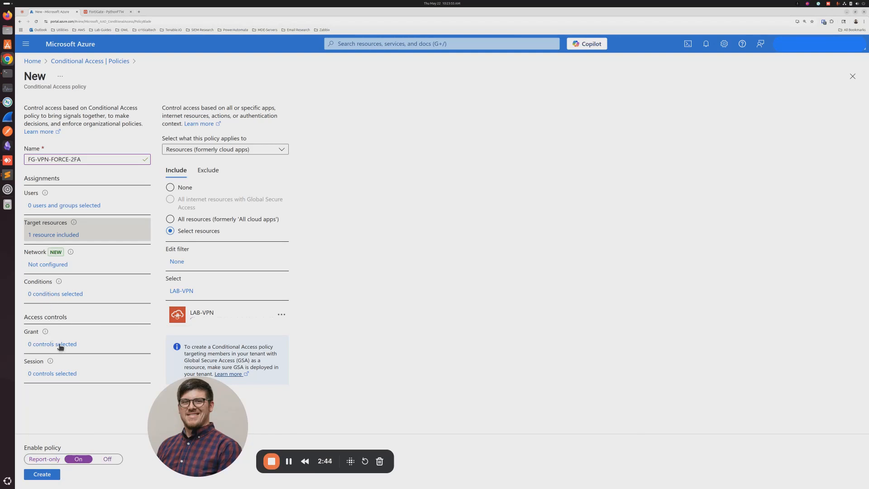
{"action": "left_click", "coordinate": [52, 344]}
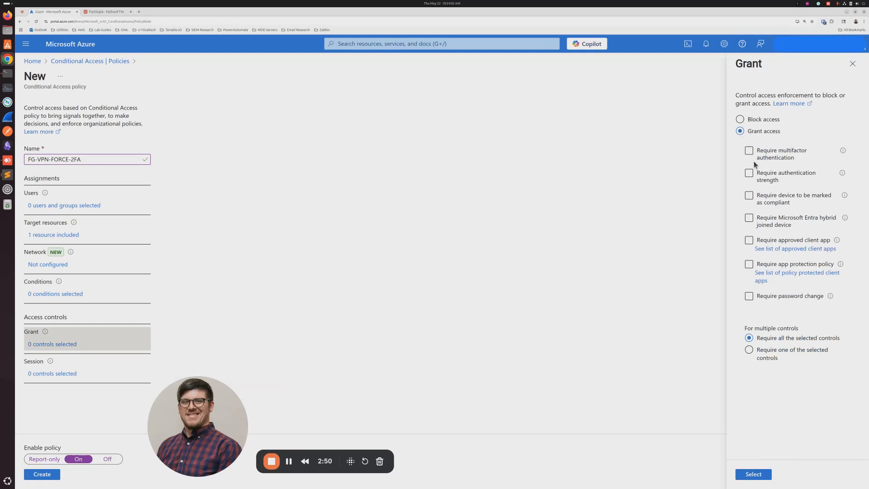
{"action": "left_click", "coordinate": [748, 150]}
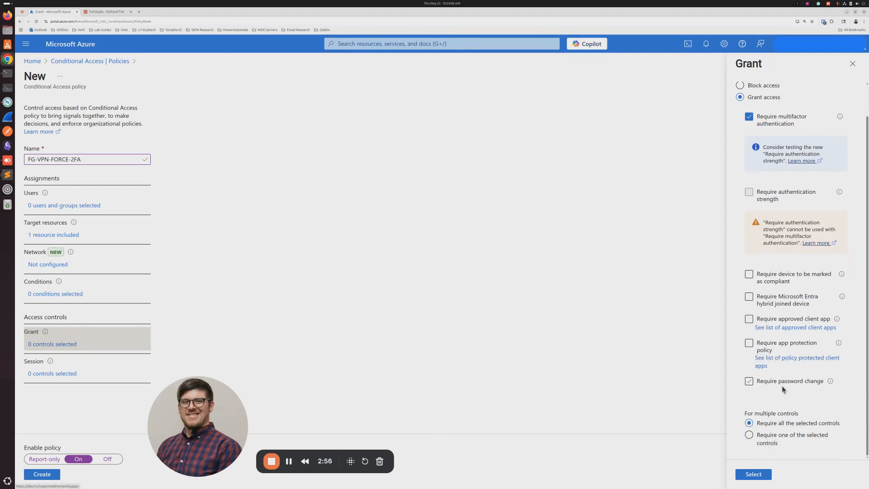
{"action": "left_click", "coordinate": [749, 381]}
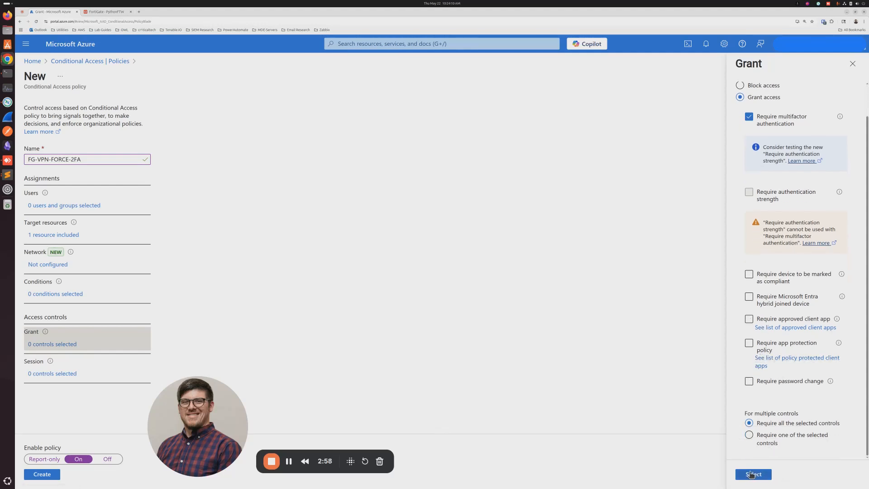
{"action": "left_click", "coordinate": [753, 474]}
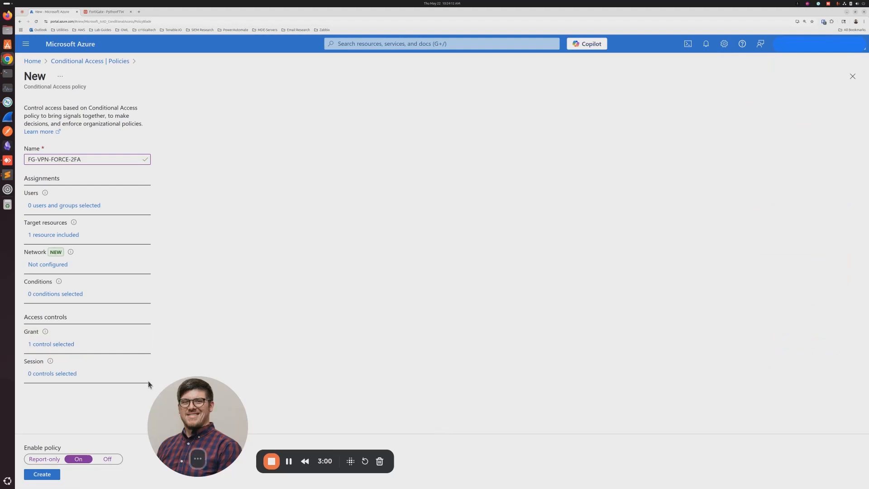
{"action": "mouse_move", "coordinate": [62, 382]}
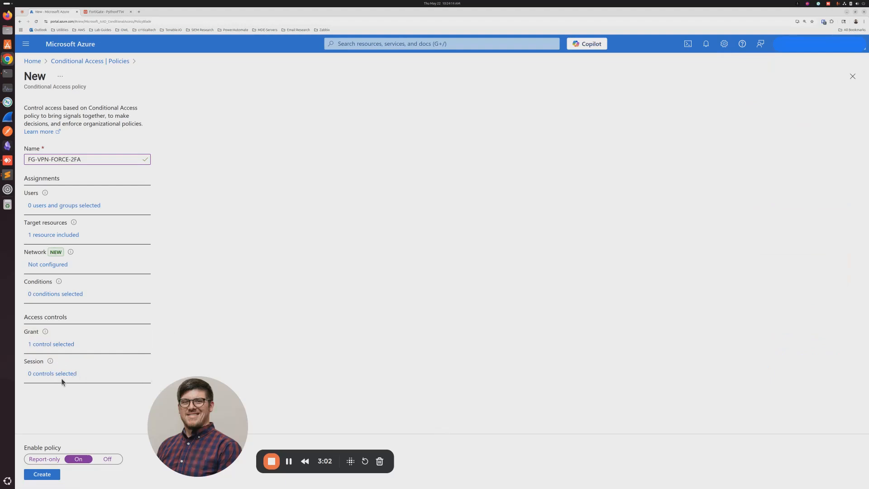
In Session controls, enable Sign-in frequency with the Every time option.
{"action": "left_click", "coordinate": [52, 373]}
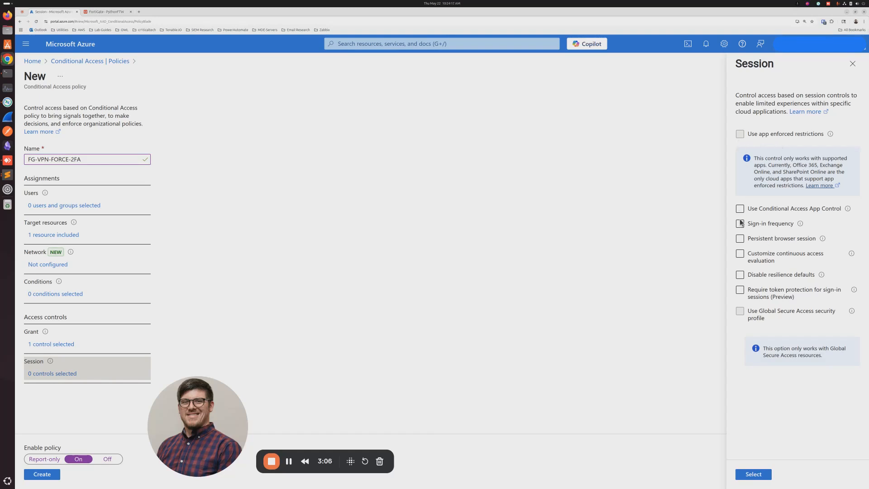
{"action": "left_click", "coordinate": [740, 224]}
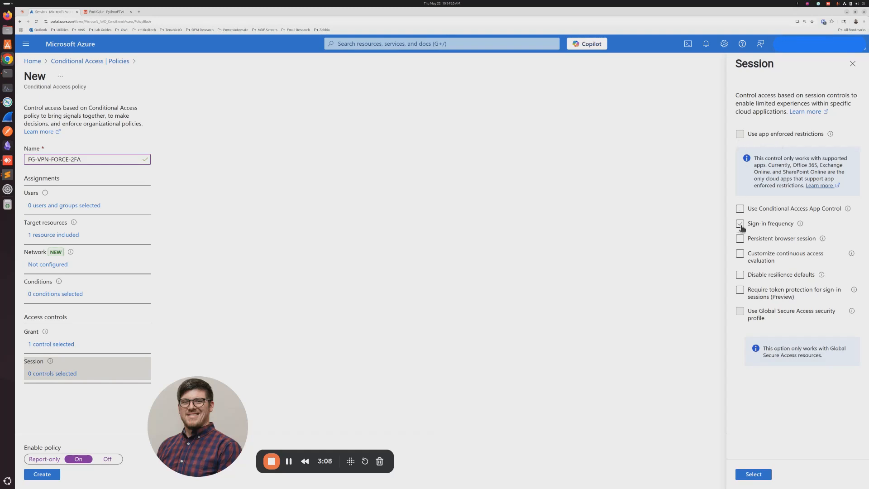
{"action": "left_click", "coordinate": [740, 223]}
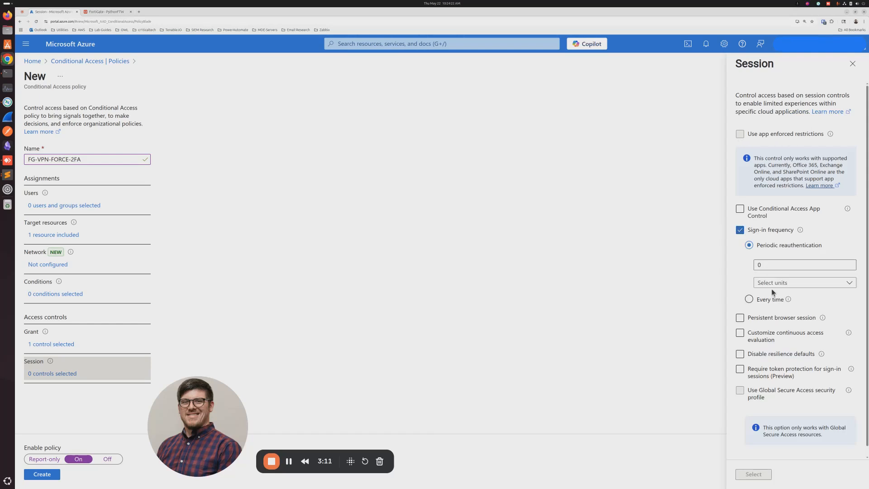
{"action": "left_click", "coordinate": [749, 299]}
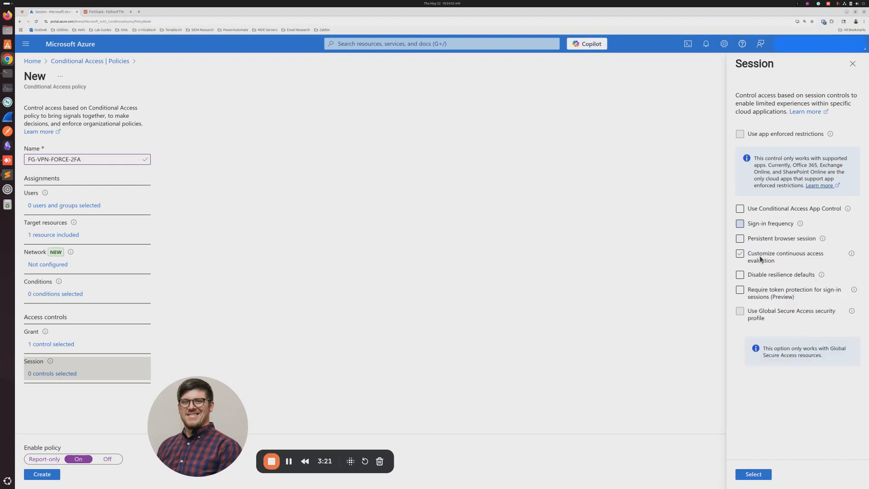
{"action": "left_click", "coordinate": [739, 253]}
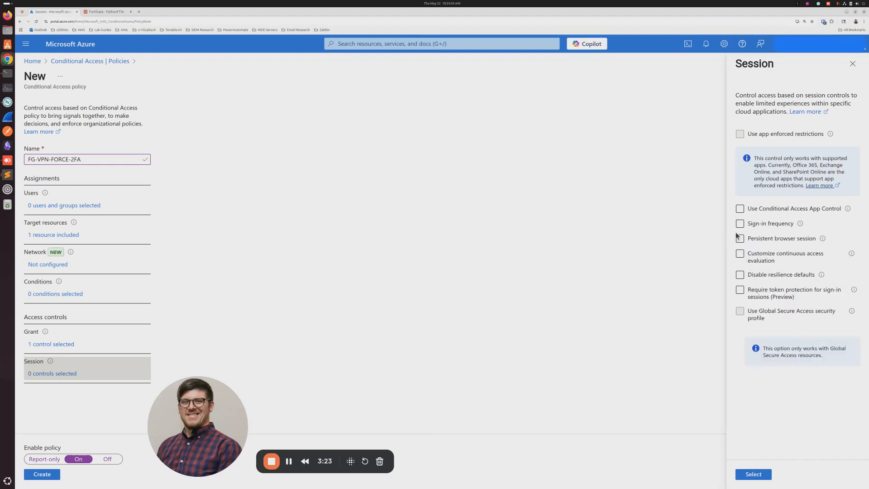
{"action": "left_click", "coordinate": [740, 289]}
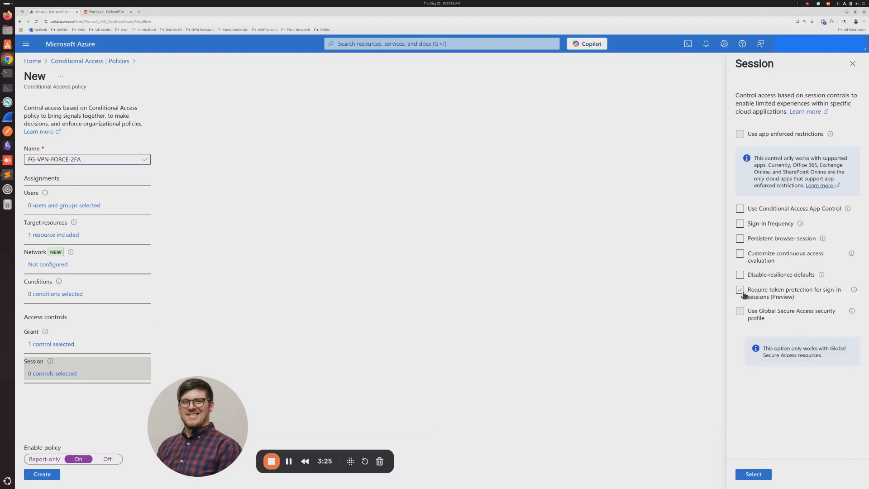
{"action": "left_click", "coordinate": [740, 224]}
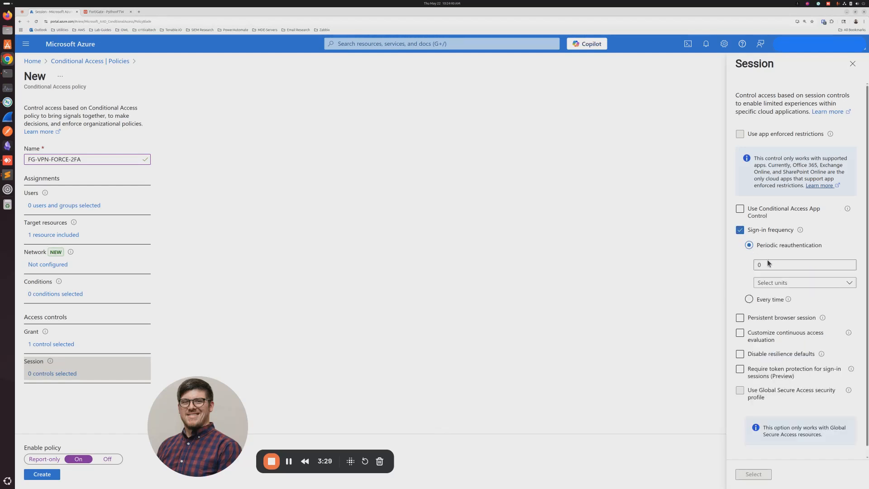
{"action": "left_click", "coordinate": [748, 299]}
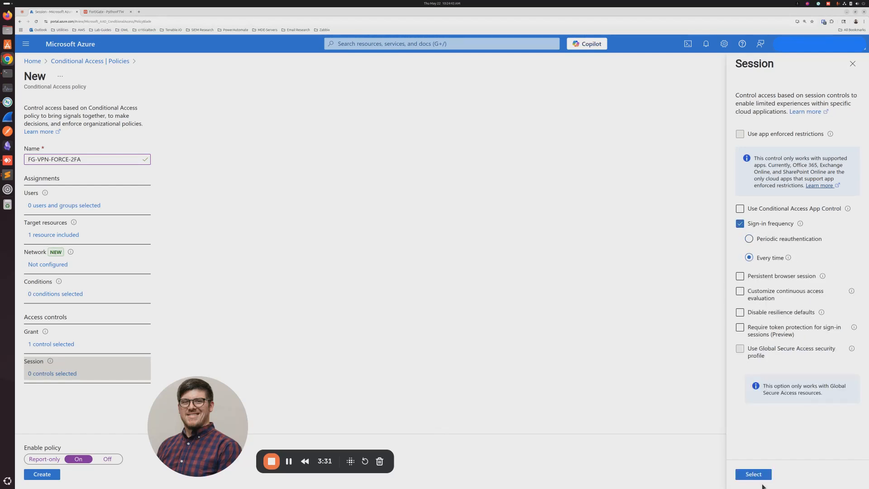
Confirm the session controls so the policy shows Sign-in frequency every time.
{"action": "left_click", "coordinate": [753, 474]}
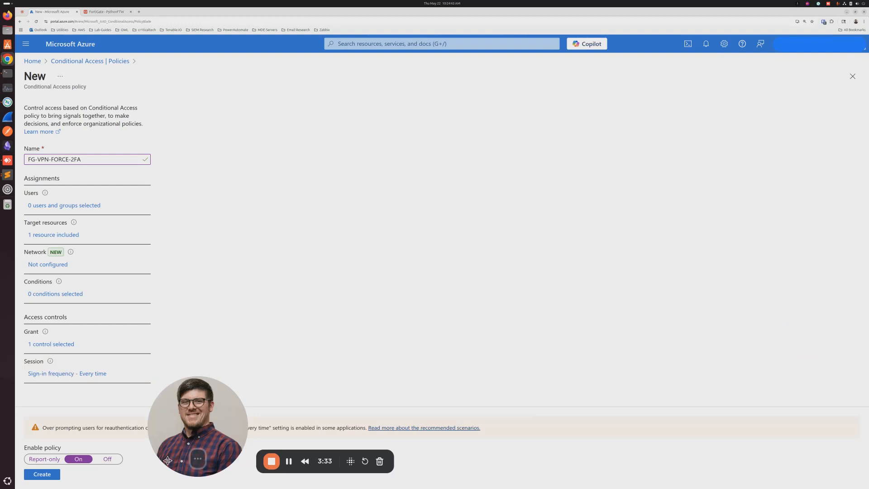
{"action": "mouse_move", "coordinate": [179, 437]}
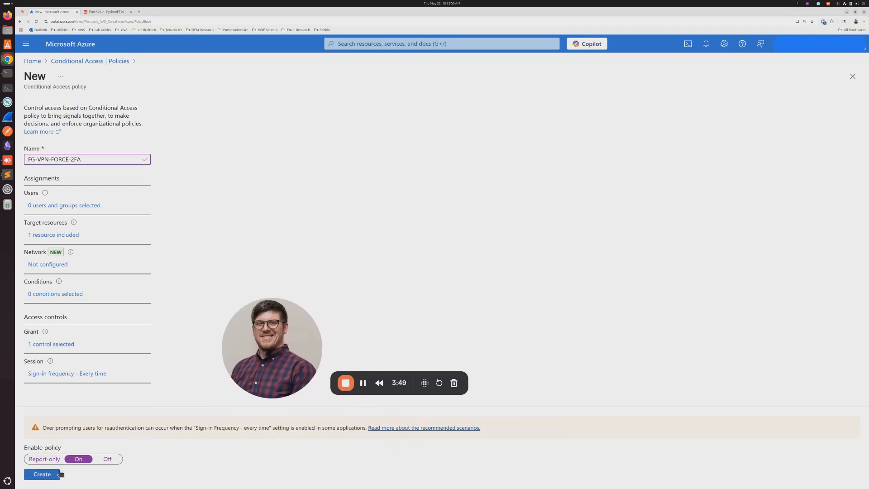
{"action": "mouse_move", "coordinate": [78, 467]}
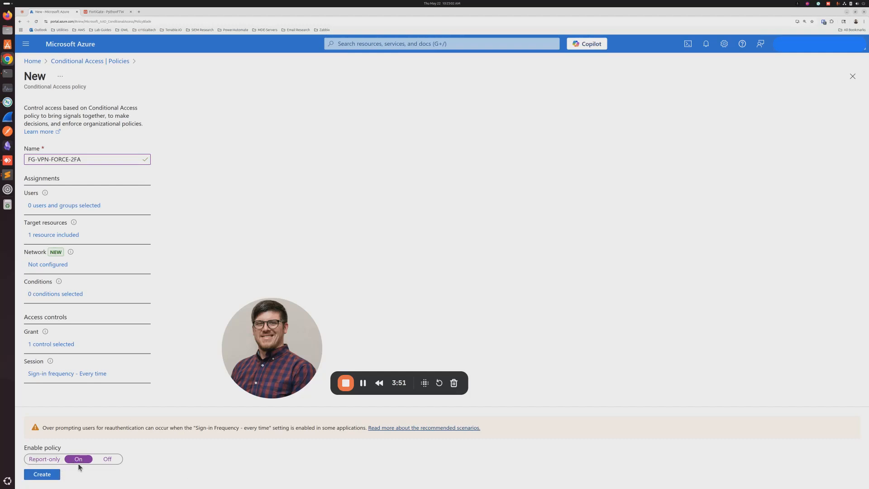
{"action": "mouse_move", "coordinate": [42, 474]}
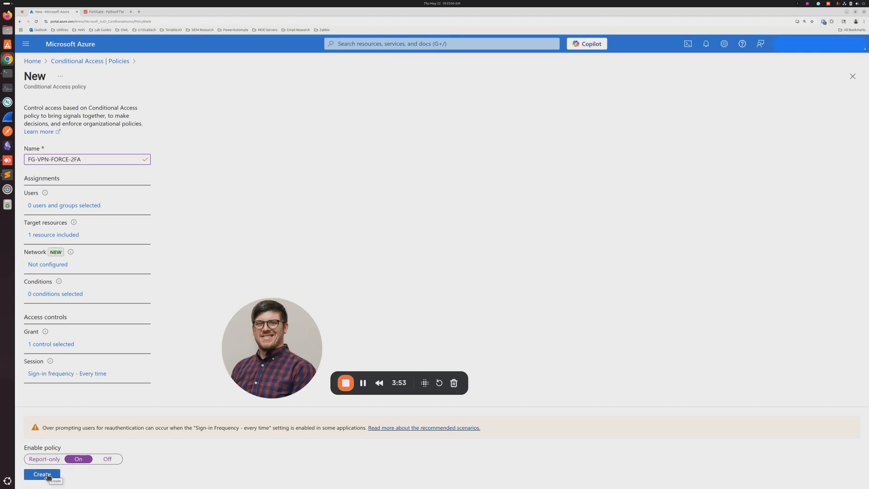
Create the policy and reload the list to show FG-VPN-FORCE-2FA as On.
{"action": "left_click", "coordinate": [41, 473]}
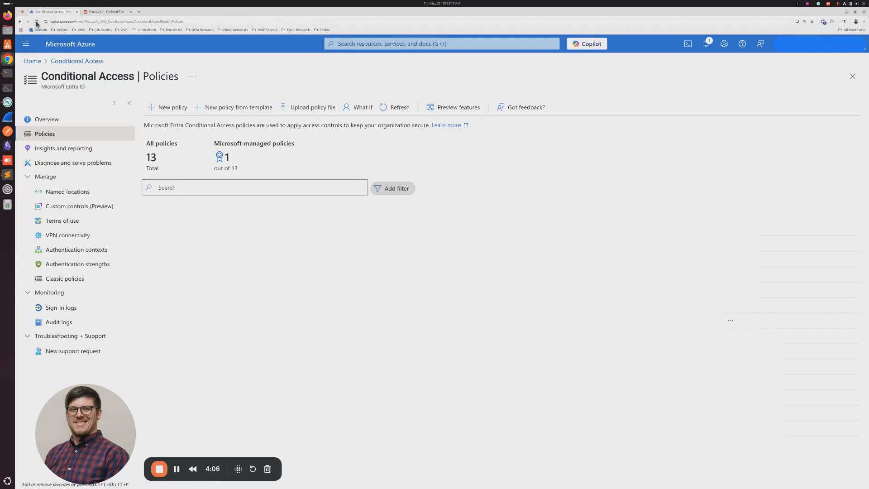
{"action": "left_click", "coordinate": [36, 22]}
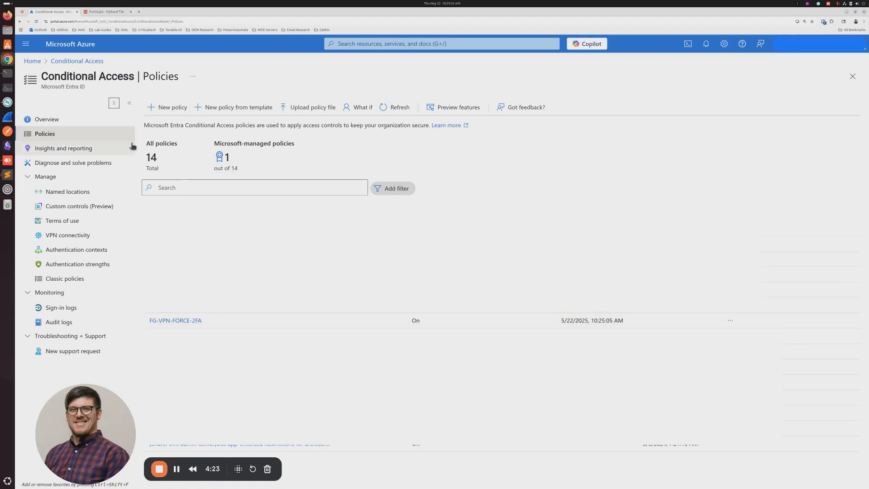
{"action": "mouse_move", "coordinate": [105, 12]}
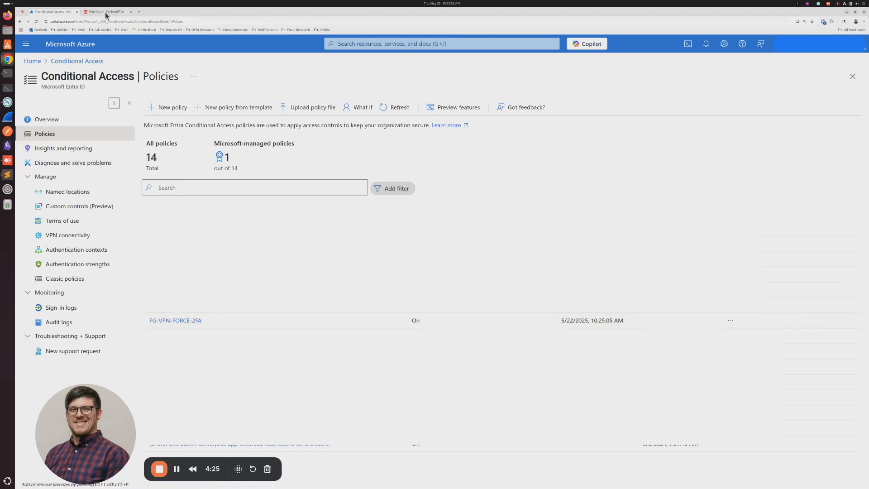
On FortiGate CLI, run show full-configuration | grep remoteauth to check remoteauthtimeout.
{"action": "left_click", "coordinate": [105, 11]}
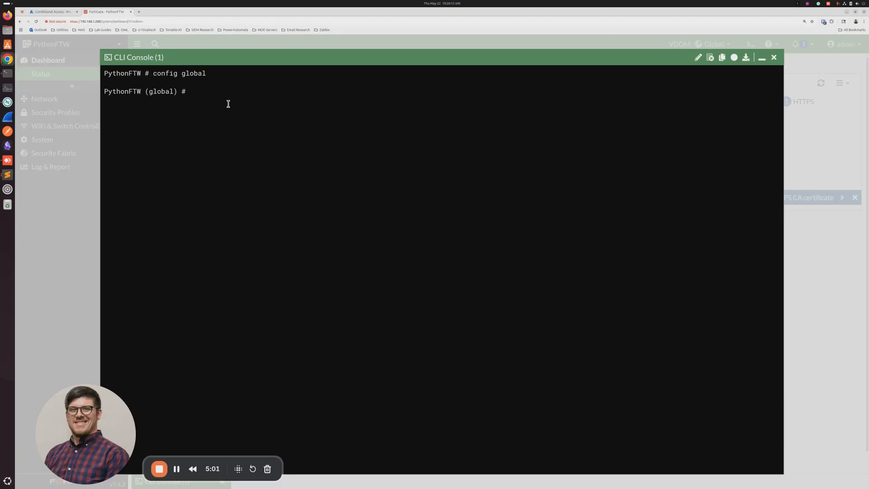
{"action": "type", "text": "config system global"}
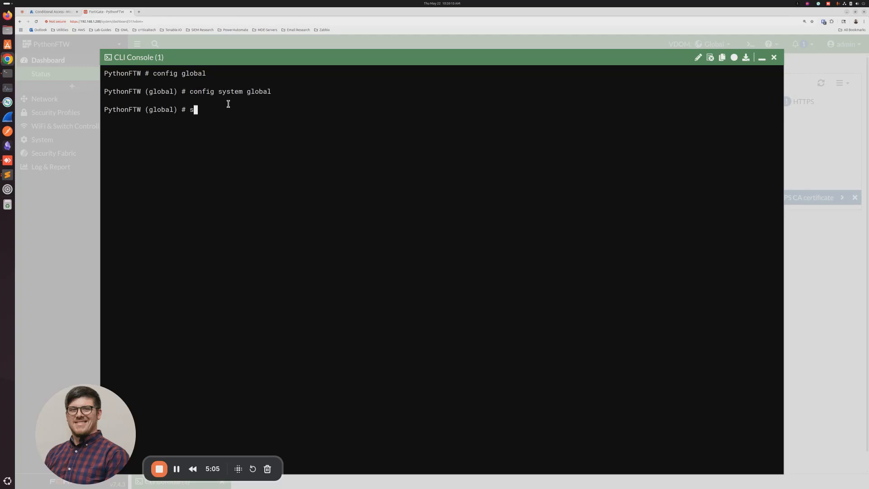
{"action": "type", "text": "et remoteauthtimeout"}
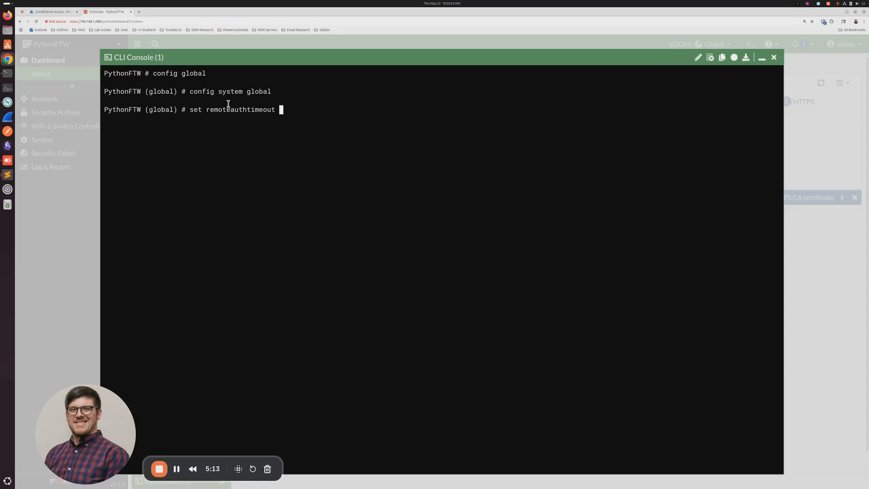
{"action": "key", "text": "BackSpace"}
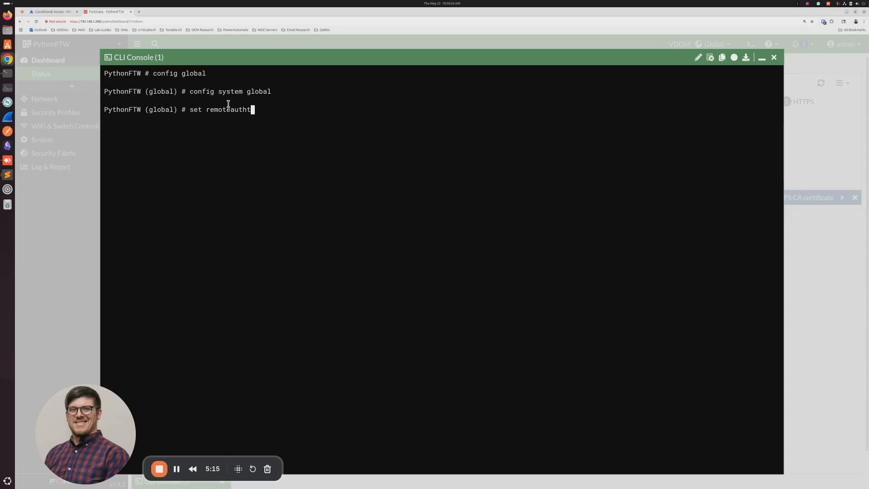
{"action": "type", "text": "show full-configuration"}
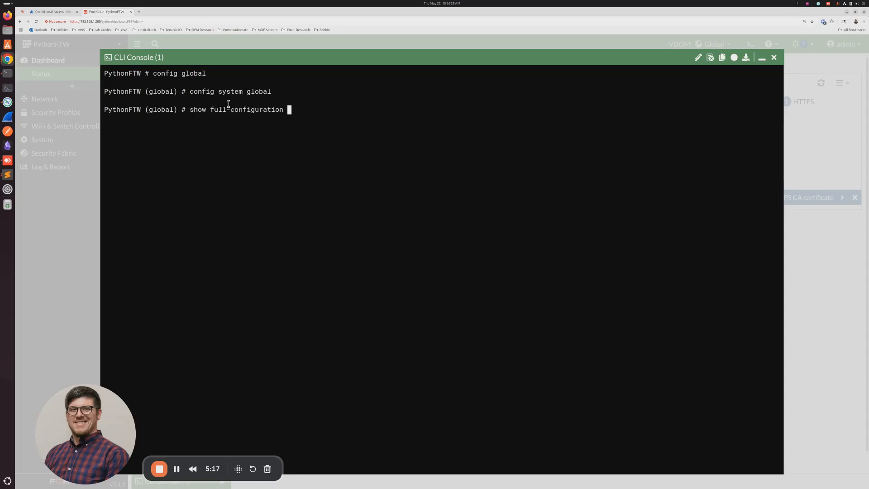
{"action": "type", "text": "| gr"}
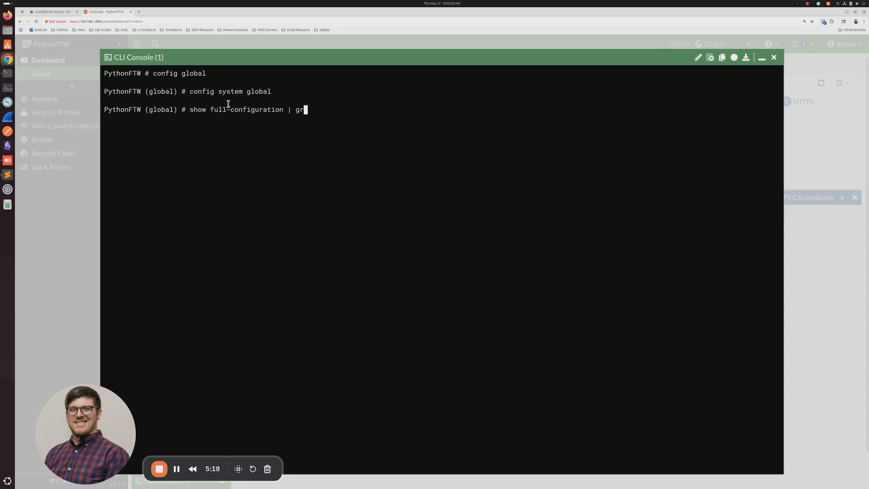
{"action": "key", "text": "Return"}
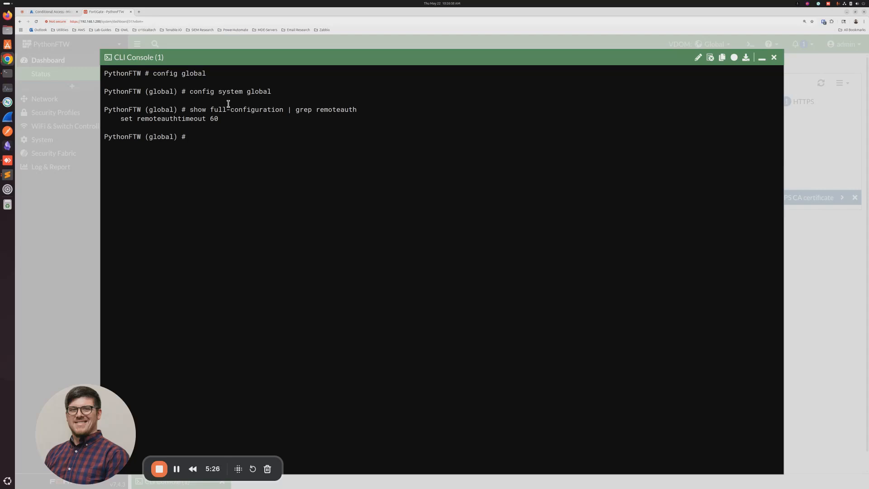
{"action": "type", "text": "show full-configuration | grep remoteauth"}
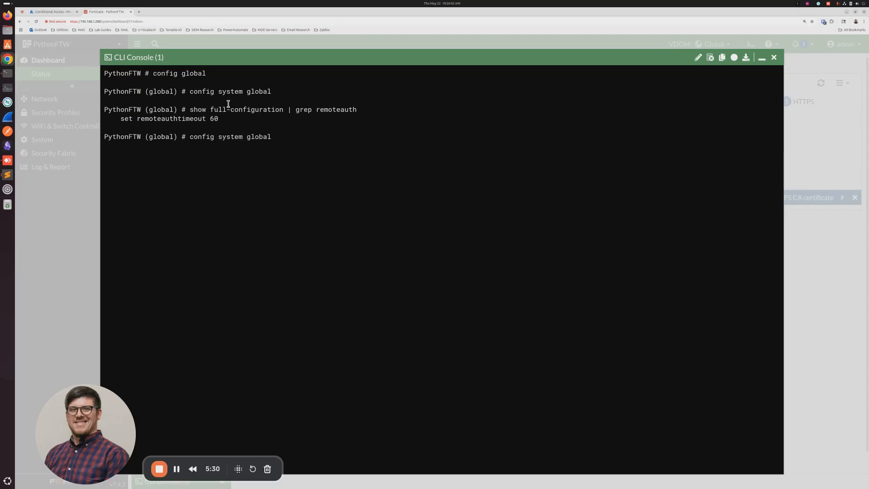
Enter config system global and begin setting remoteauthtimeout to 60.
{"action": "key", "text": "Return"}
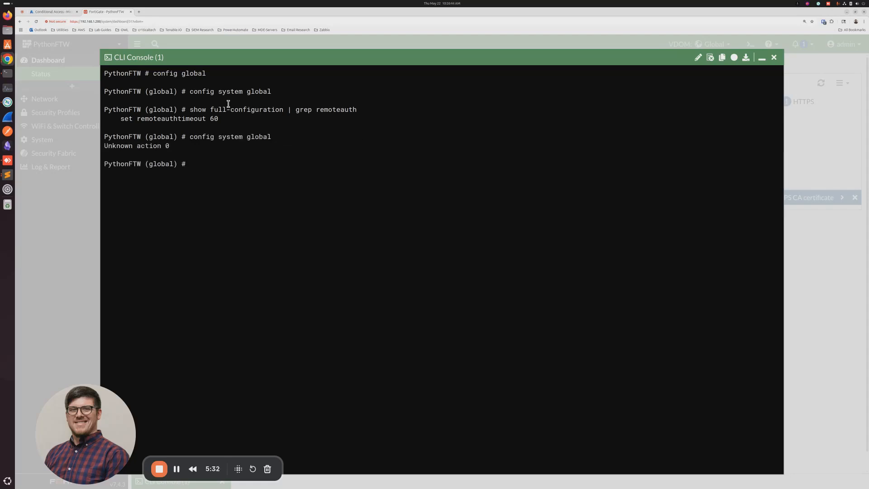
{"action": "type", "text": "set remoteauthtimeout 60"}
{"action": "type", "text": "end"}
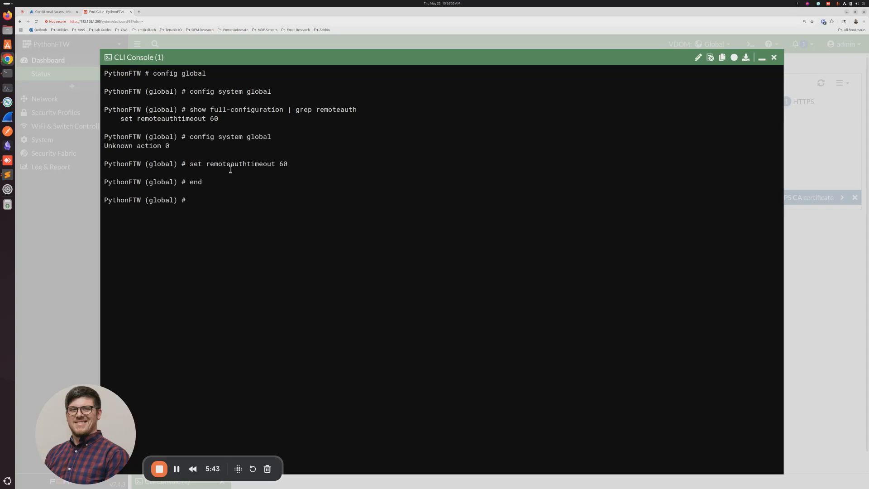
{"action": "mouse_move", "coordinate": [256, 174]}
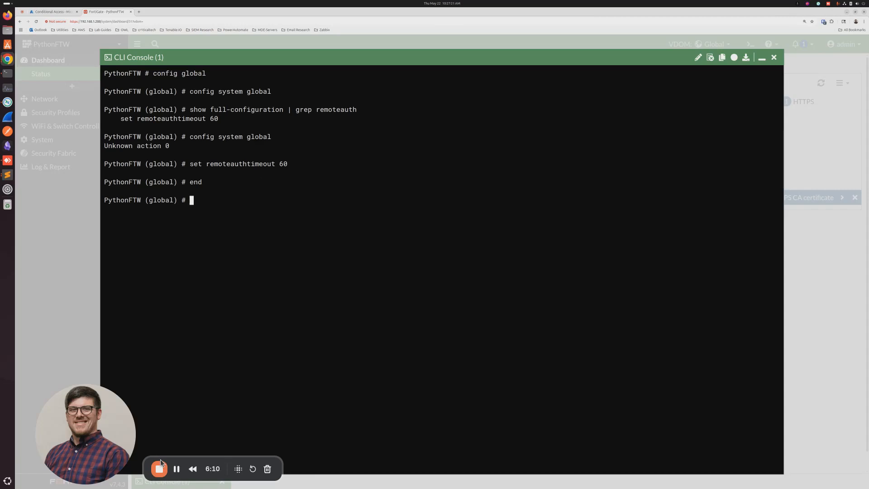
{"action": "mouse_move", "coordinate": [159, 468]}
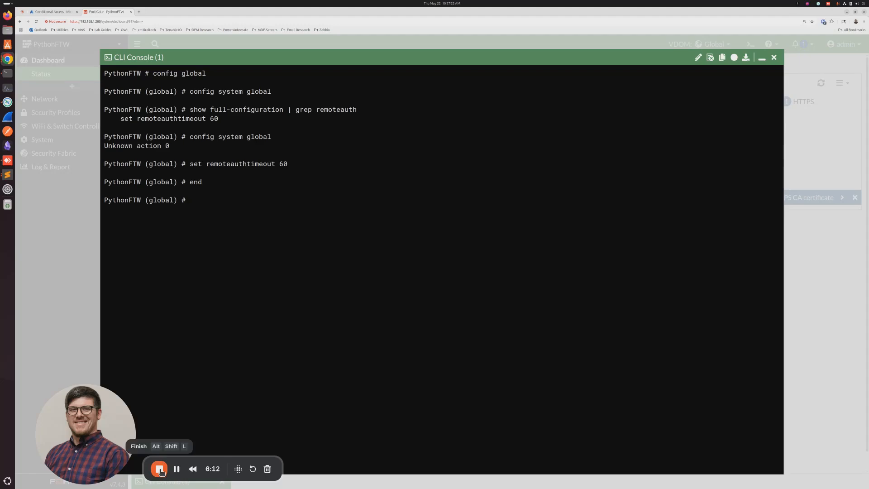